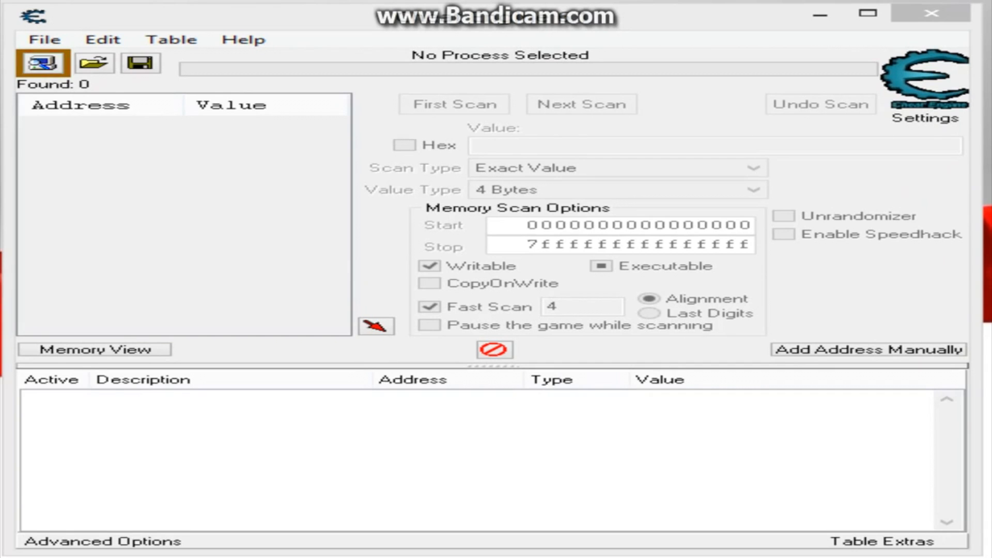
Step: Attach Cheat Engine to the 000015D8-Steam.exe process from the Process List
{"action": "left_click", "coordinate": [42, 62]}
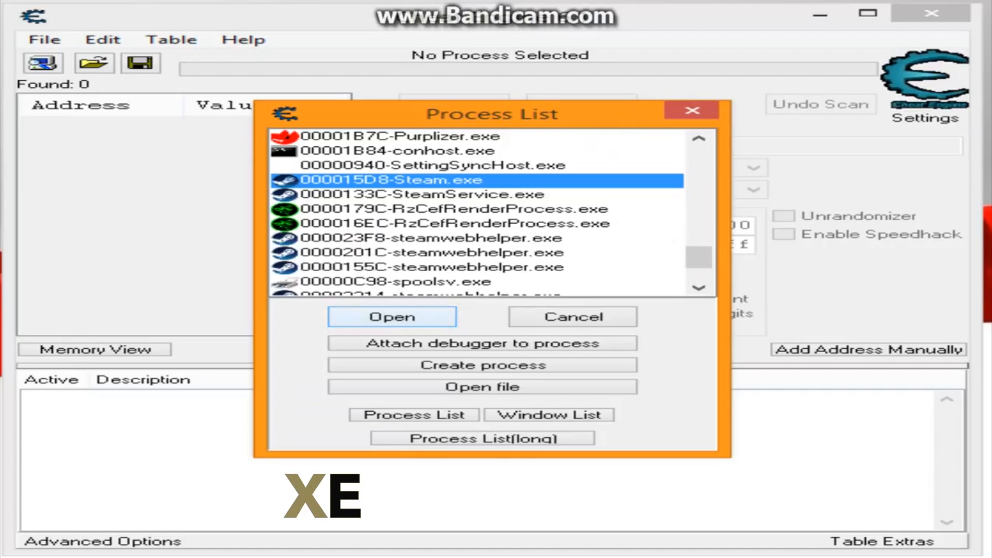
{"action": "left_click", "coordinate": [392, 318]}
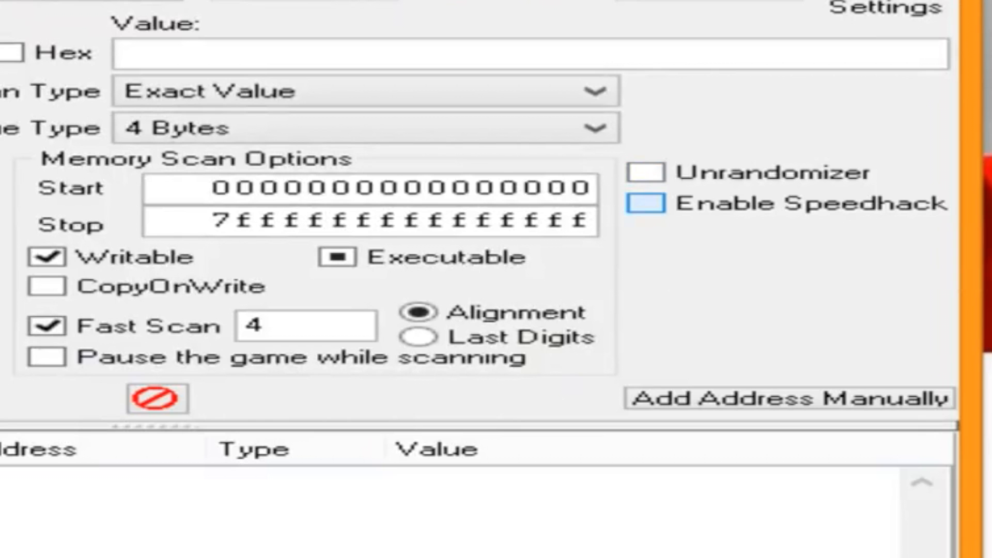
Step: Enable Speedhack and enter 0.1 as its speed value
{"action": "left_click", "coordinate": [646, 204]}
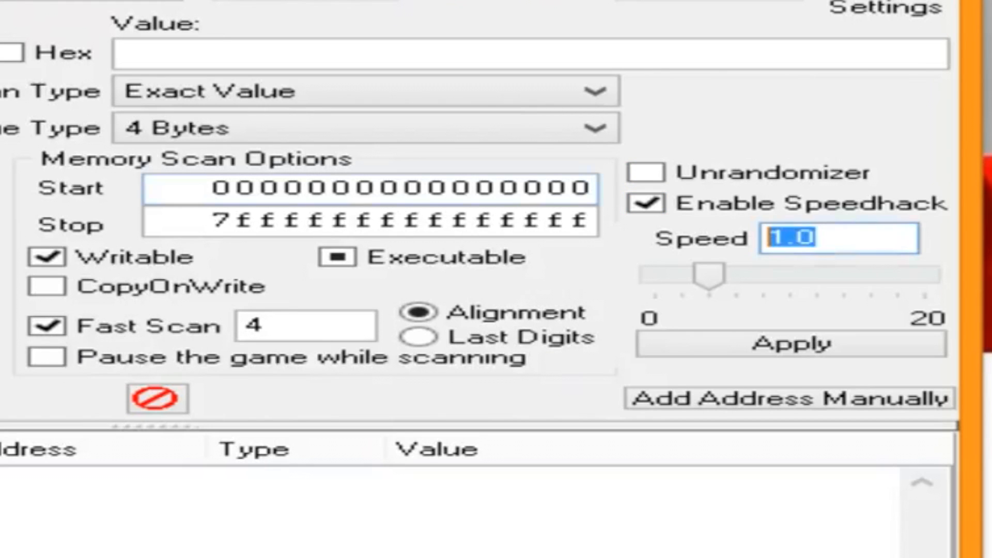
{"action": "type", "text": "0.1"}
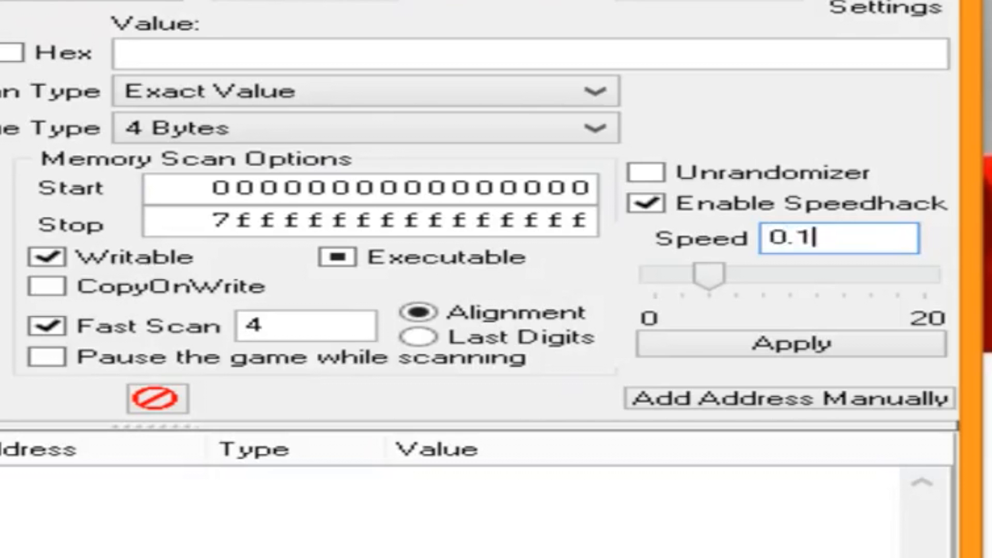